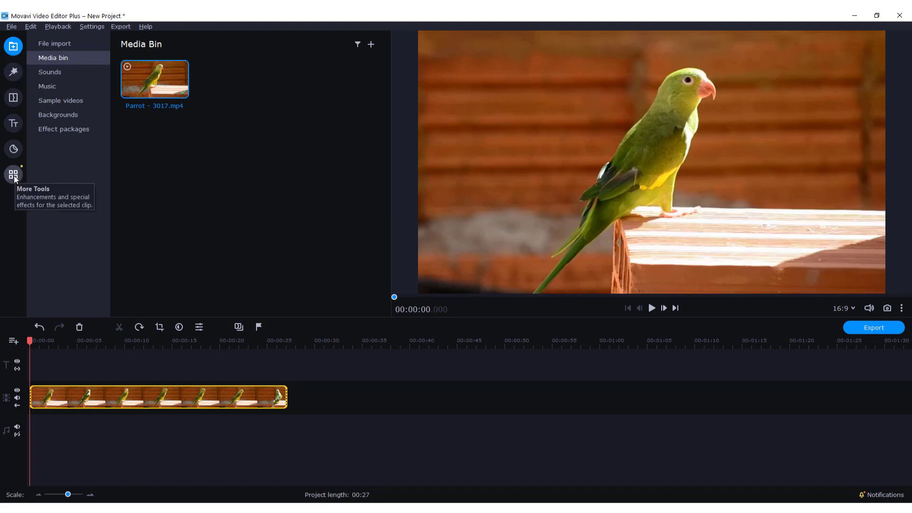
Crop the parrot clip to a tighter frame around the bird using Crop and Rotate
click(14, 174)
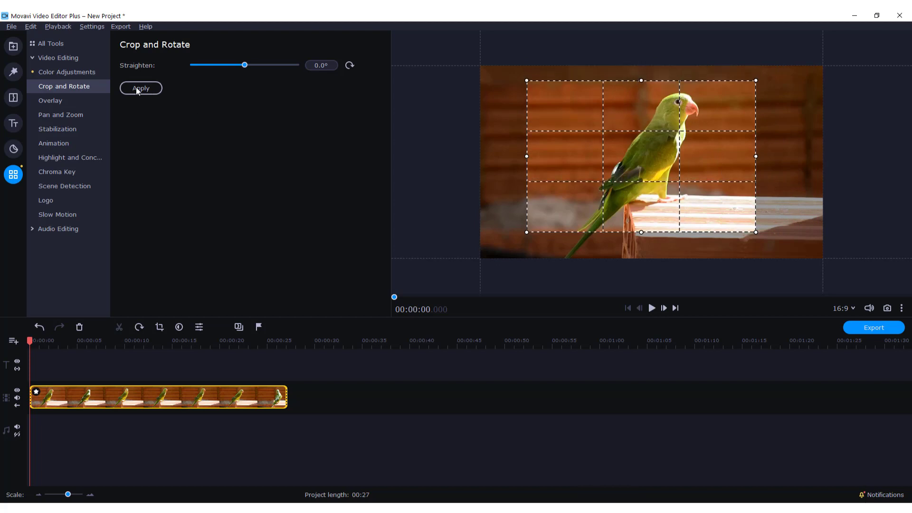
click(141, 89)
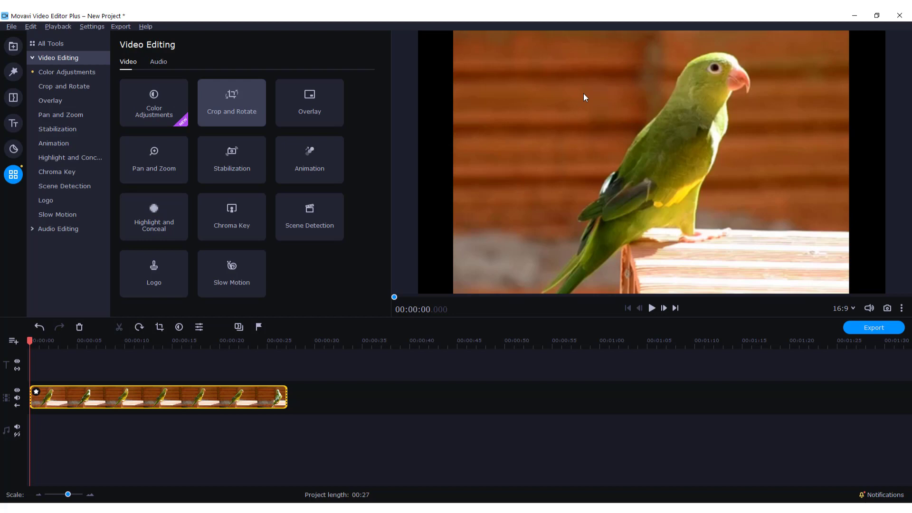
mouse_move(866, 107)
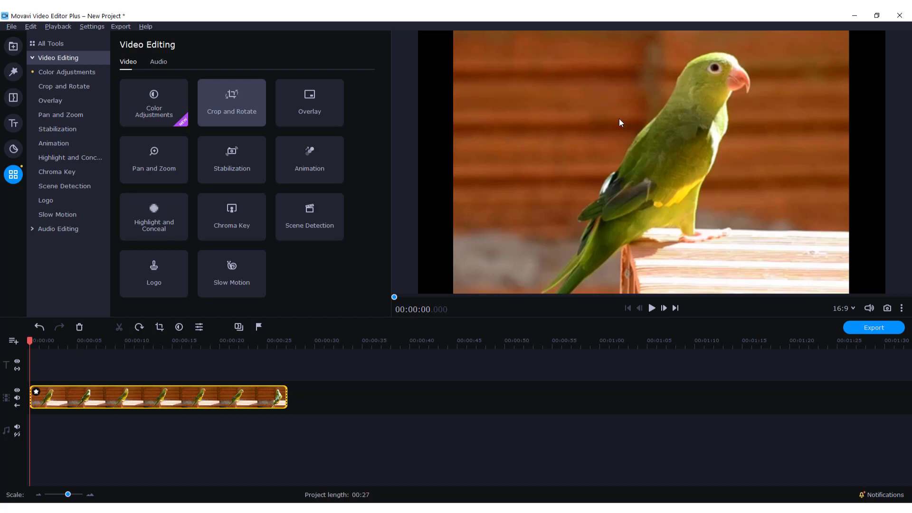
mouse_move(618, 125)
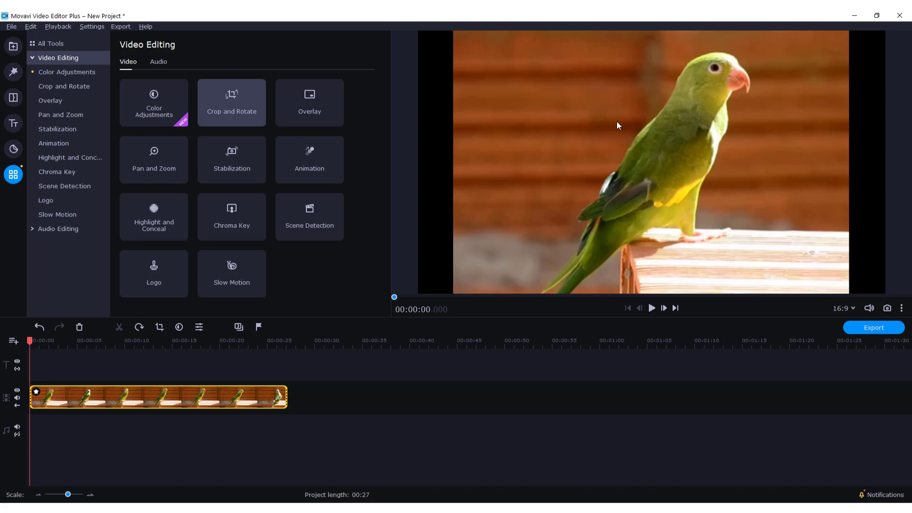
mouse_move(71, 395)
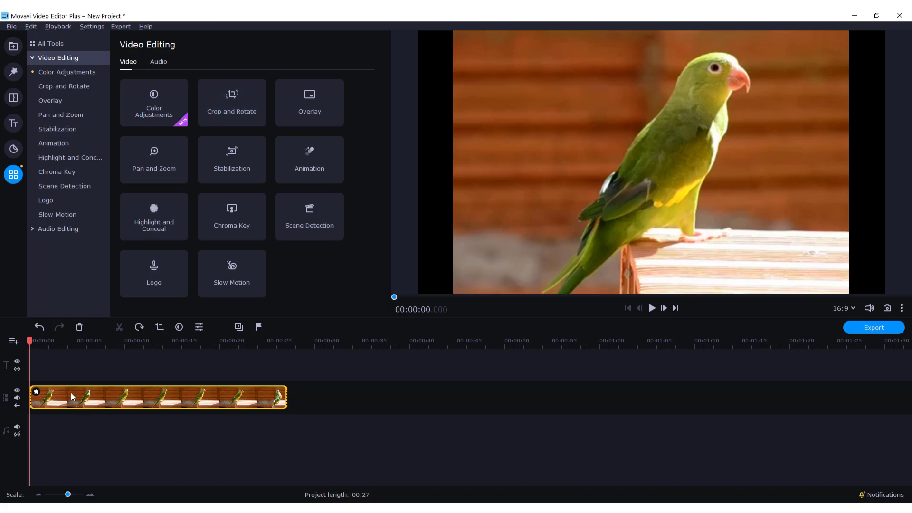
mouse_move(48, 367)
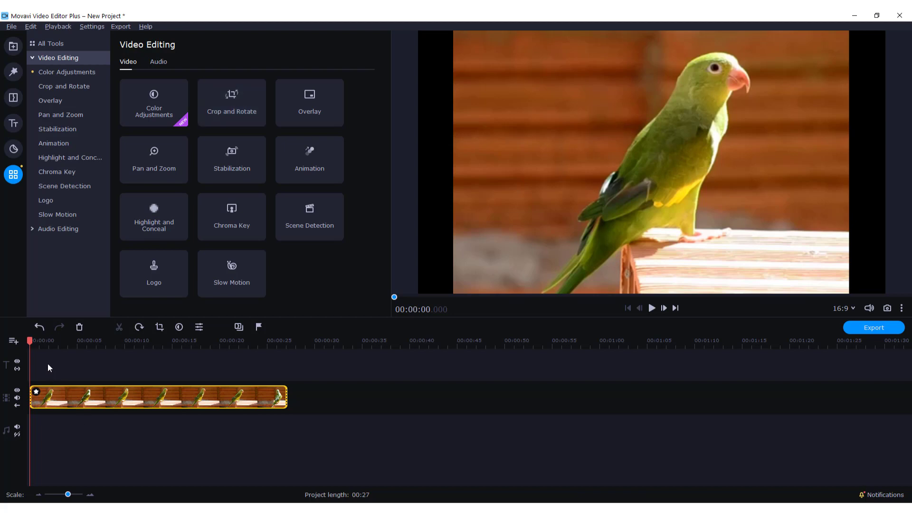
Copy the parrot clip onto a new track above, then select the lower clip
right_click(47, 367)
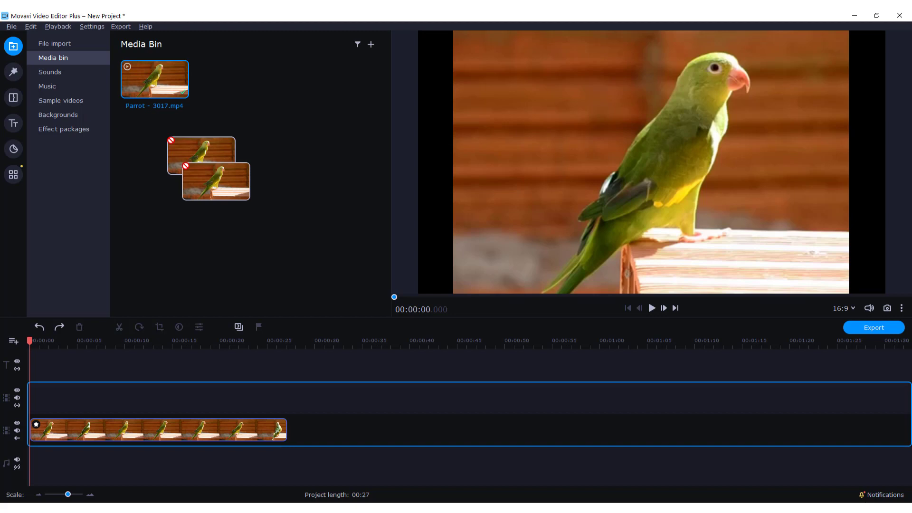
drag(215, 169, 329, 421)
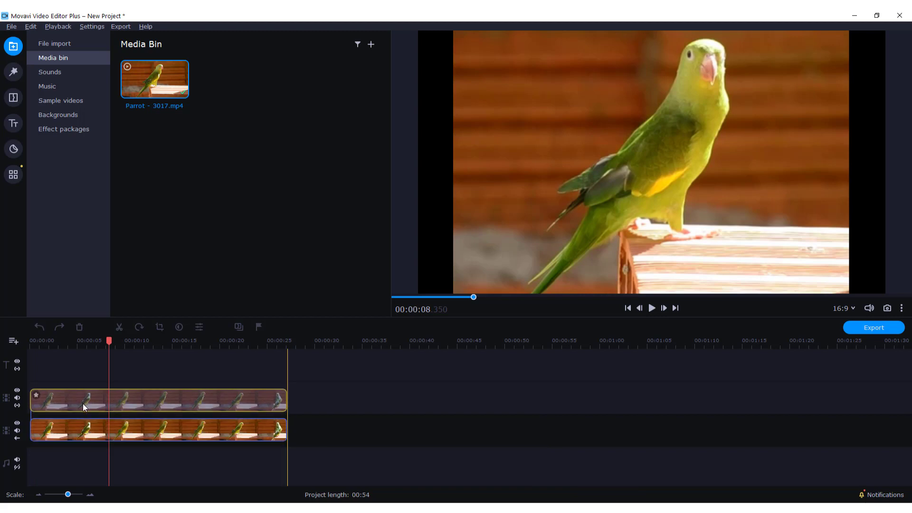
click(13, 174)
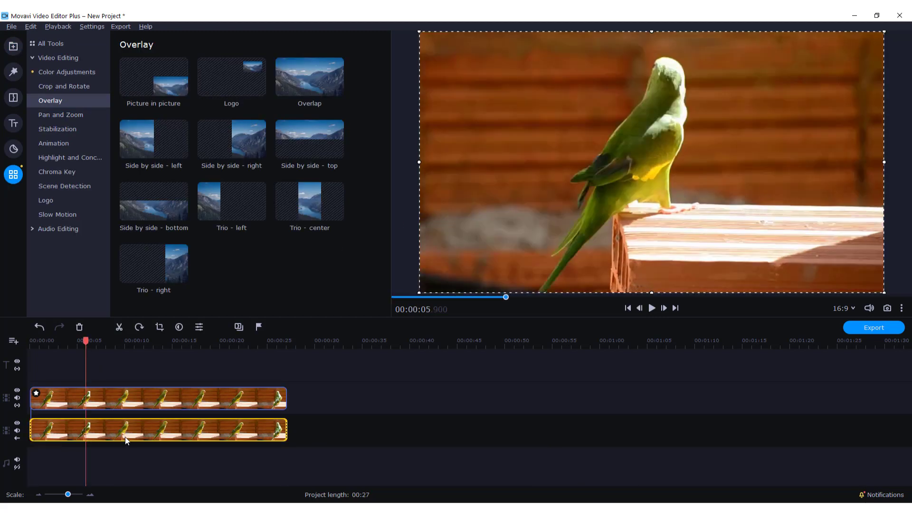
mouse_move(14, 72)
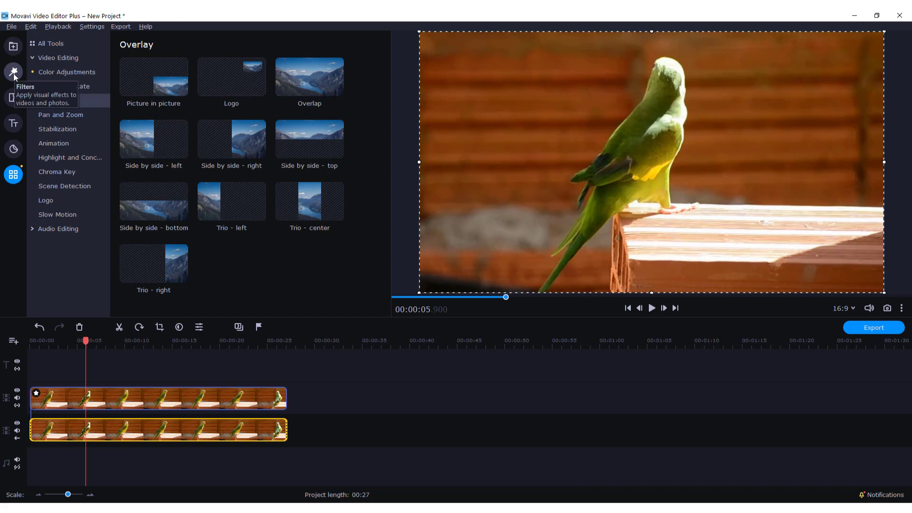
Drag the Blur - intense filter from the Blur category onto the background parrot clip
click(14, 71)
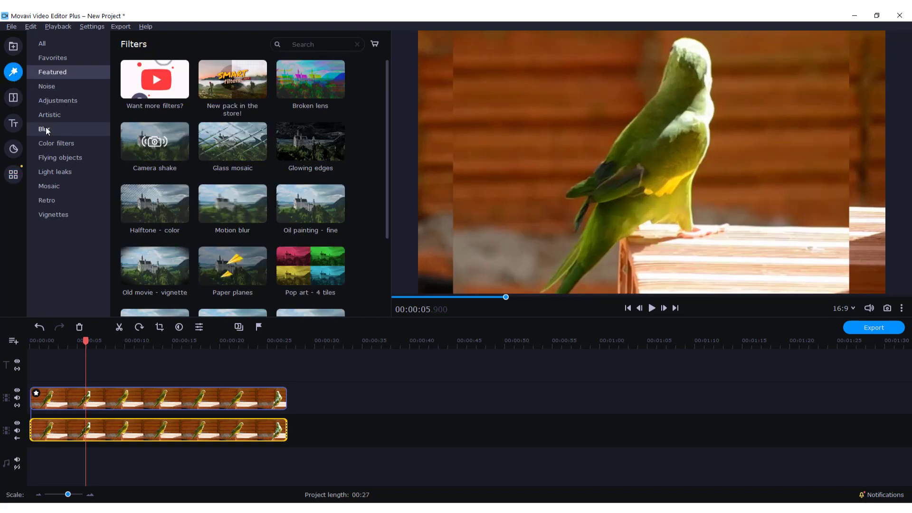
click(43, 129)
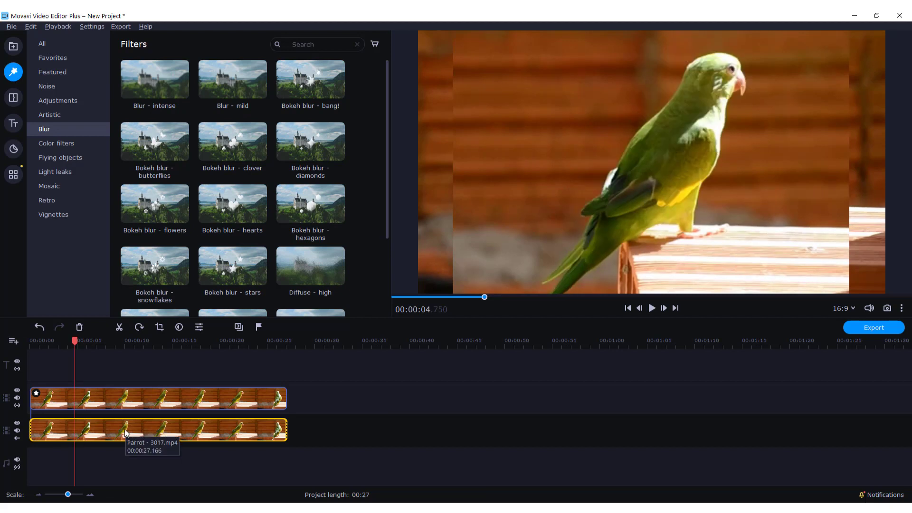
mouse_move(153, 86)
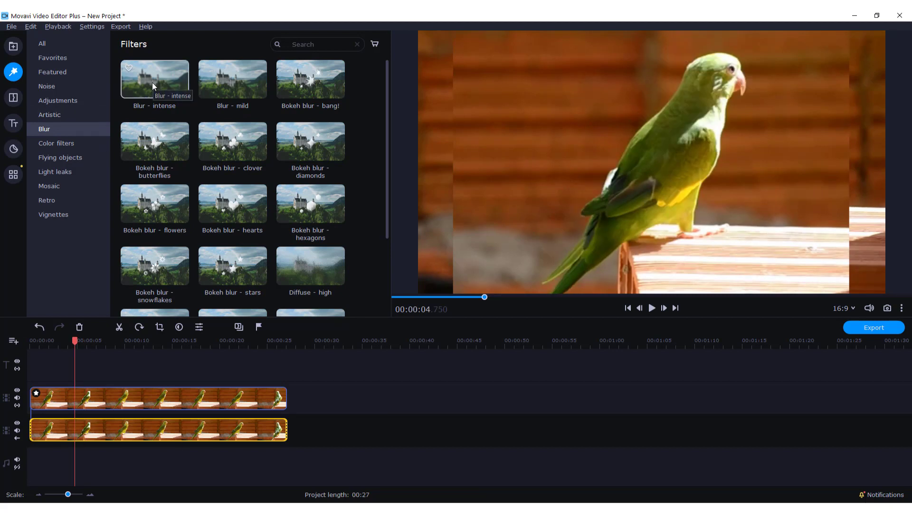
drag(154, 80, 131, 381)
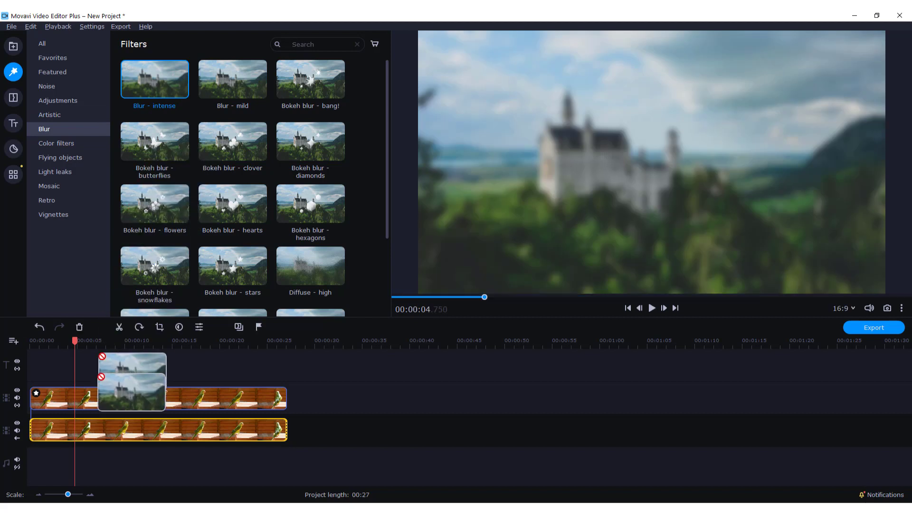